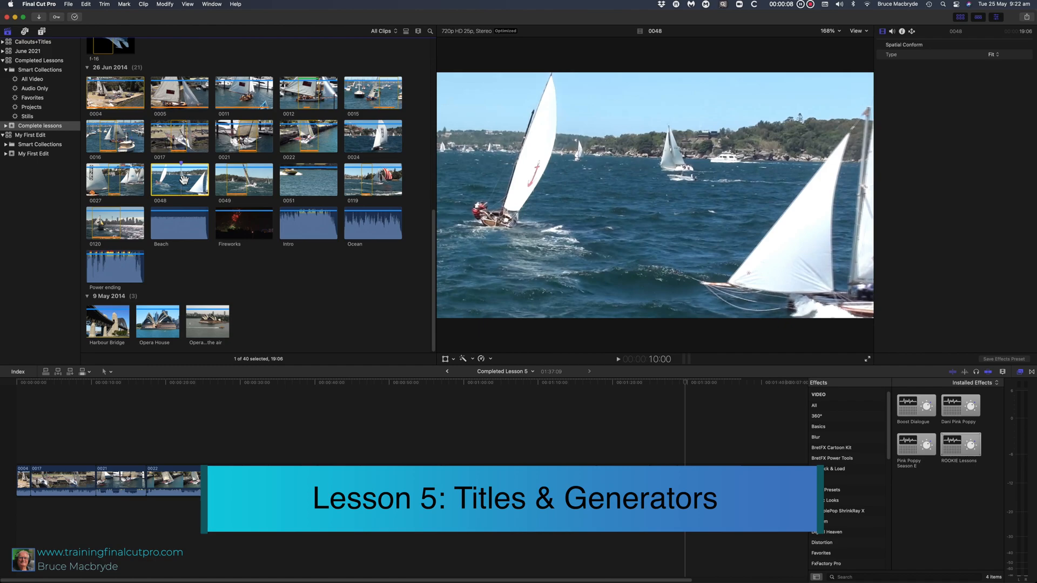
{"action": "mouse_move", "coordinate": [207, 277]}
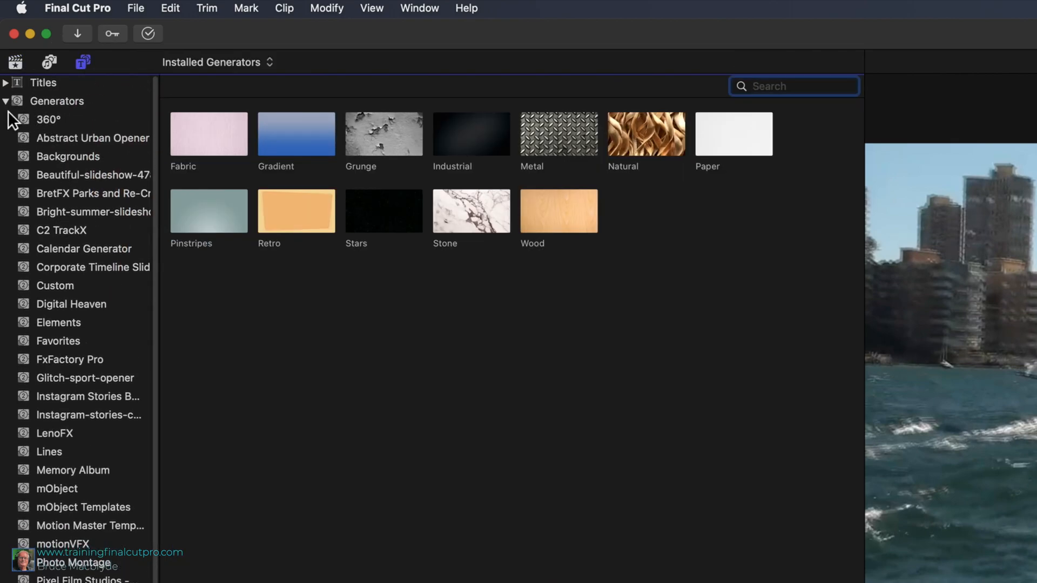
- Switch the sidebar to Titles and expand categories like 3D, Credits and Lower Thirds
{"action": "left_click", "coordinate": [7, 101]}
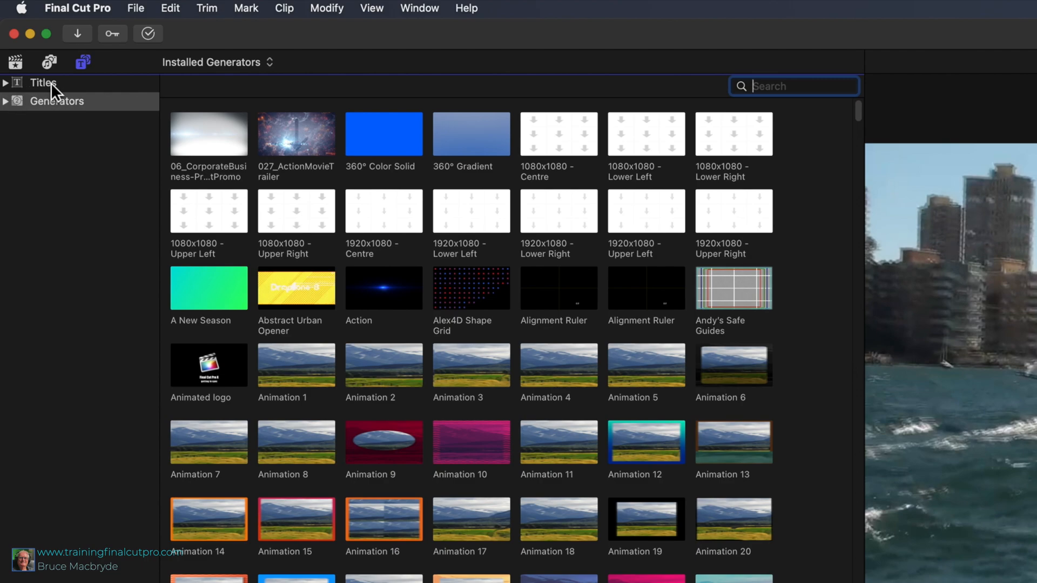
{"action": "left_click", "coordinate": [56, 101]}
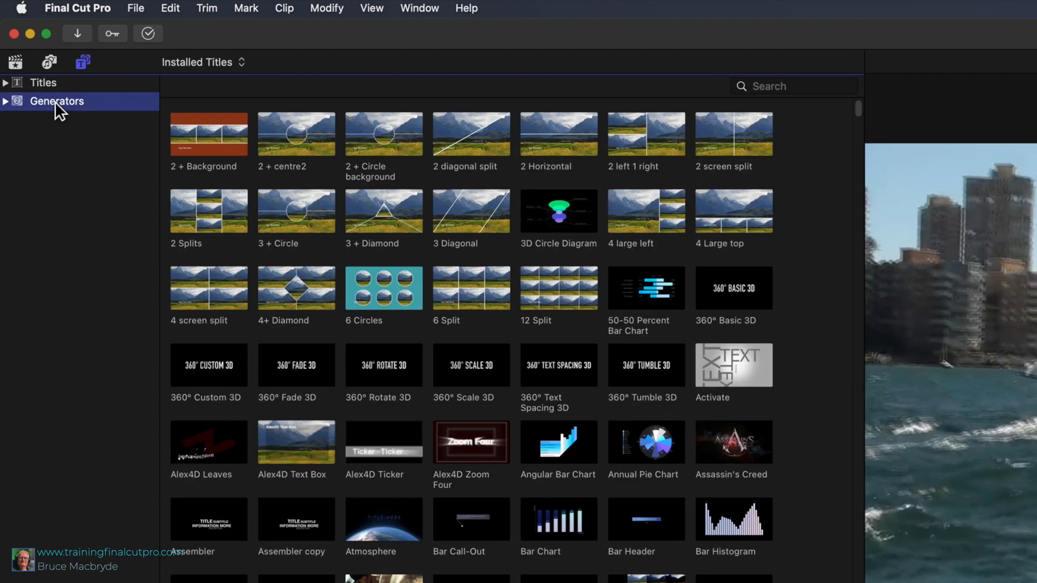
{"action": "left_click", "coordinate": [56, 101]}
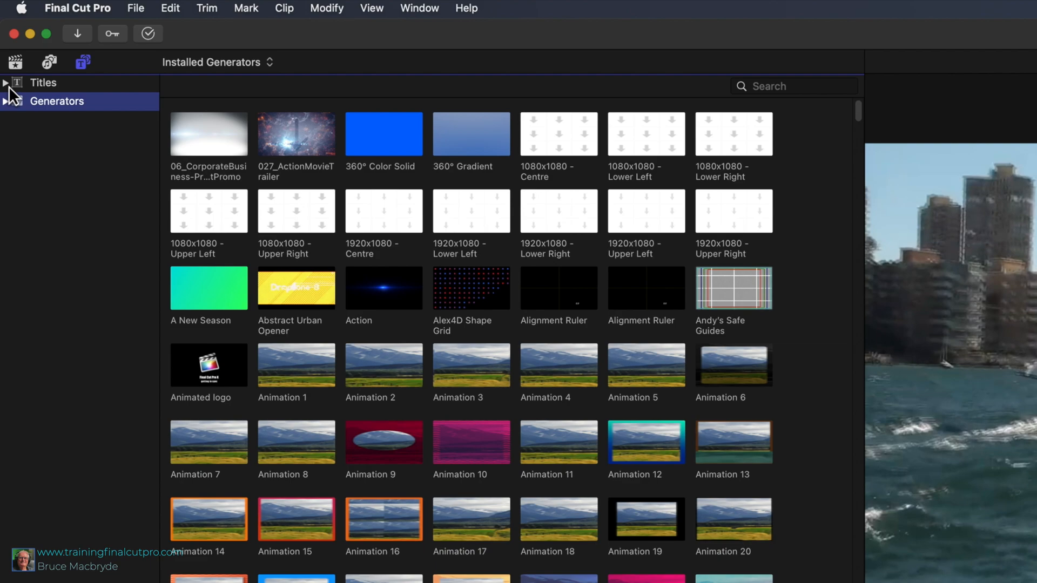
{"action": "left_click", "coordinate": [43, 82]}
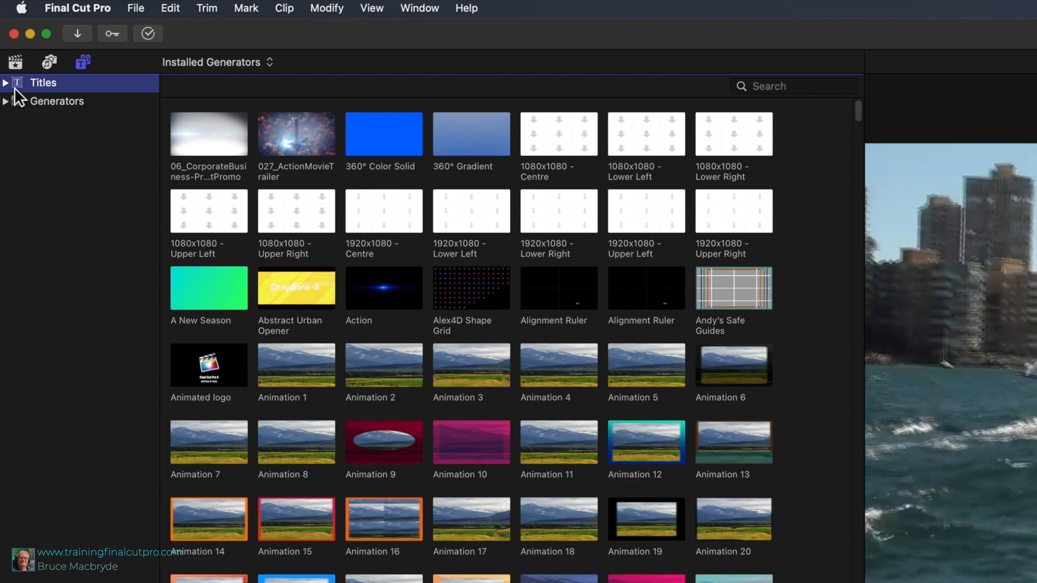
{"action": "left_click", "coordinate": [41, 83]}
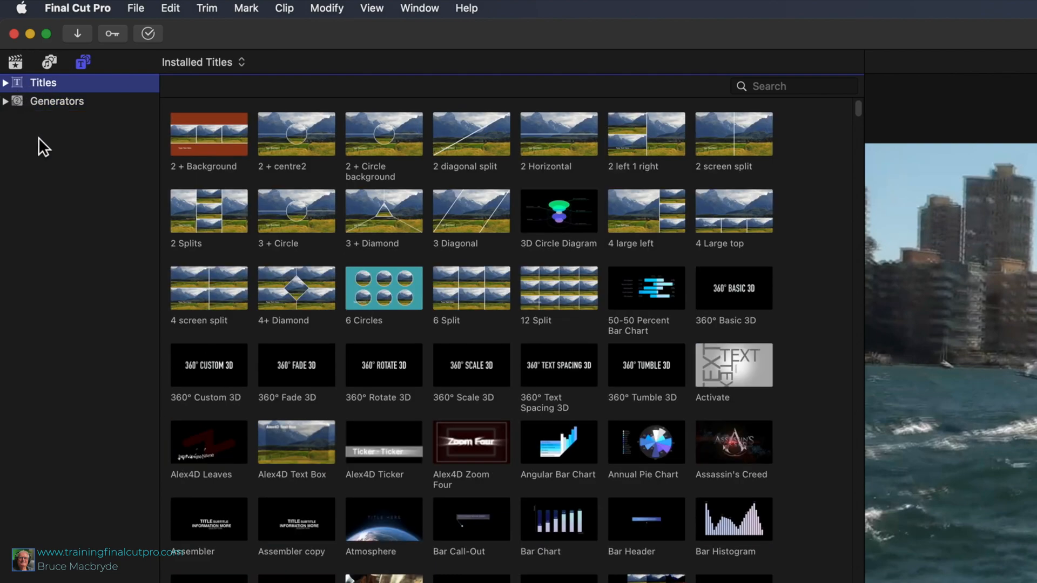
{"action": "left_click", "coordinate": [56, 101]}
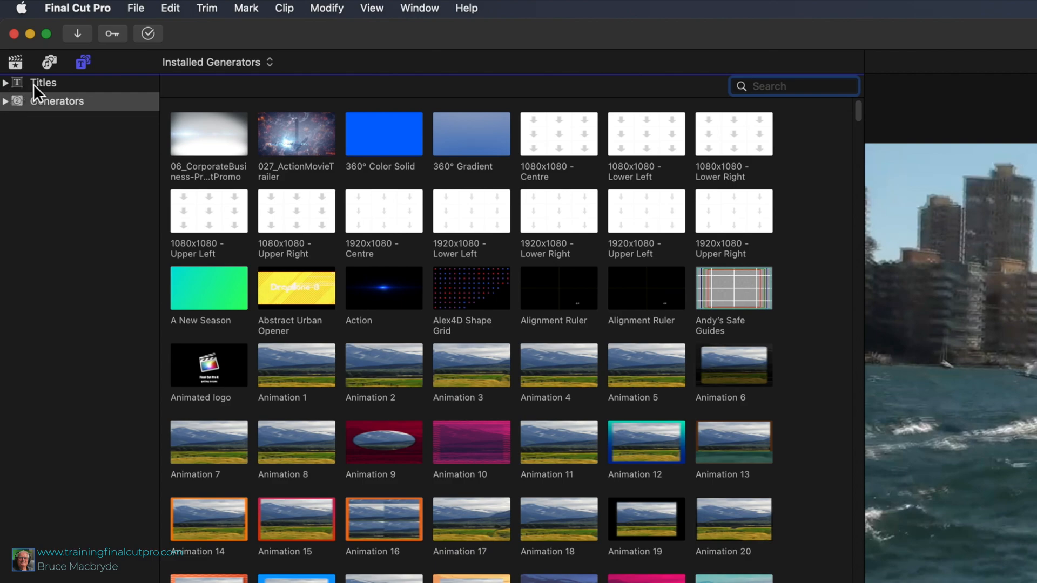
{"action": "left_click", "coordinate": [43, 83]}
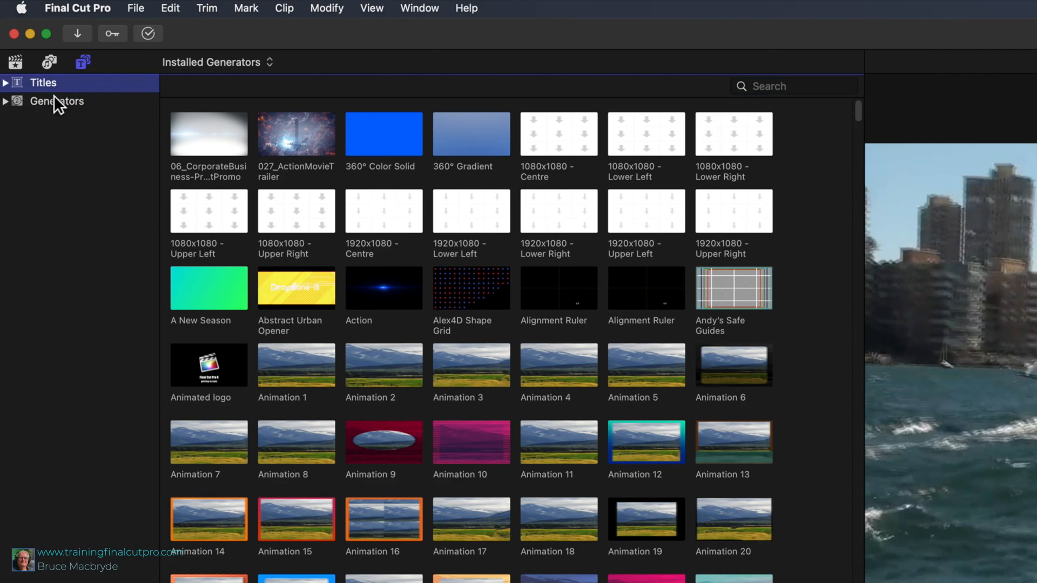
{"action": "left_click", "coordinate": [43, 83]}
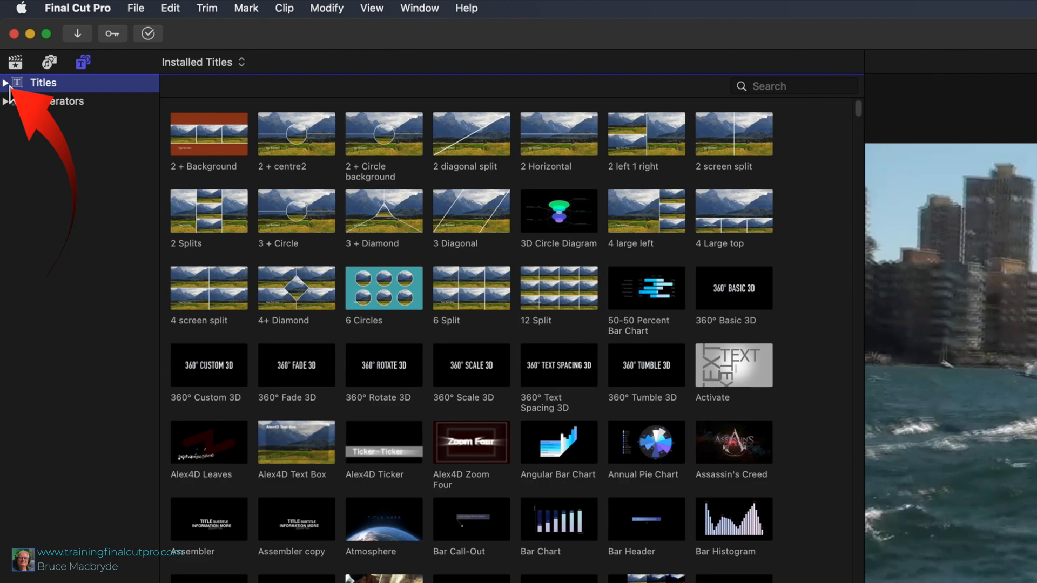
{"action": "left_click", "coordinate": [6, 83]}
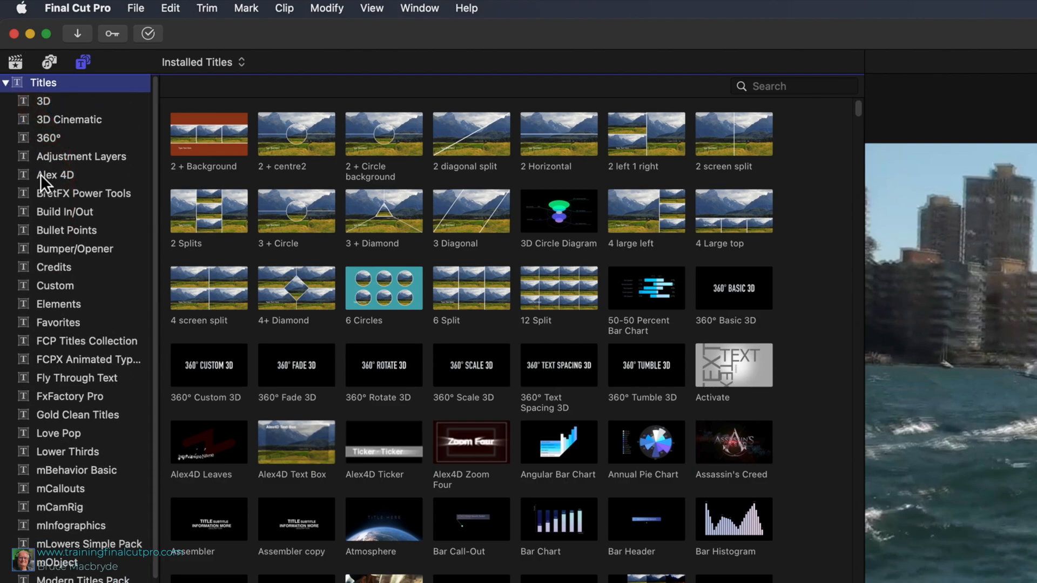
{"action": "mouse_move", "coordinate": [84, 359]}
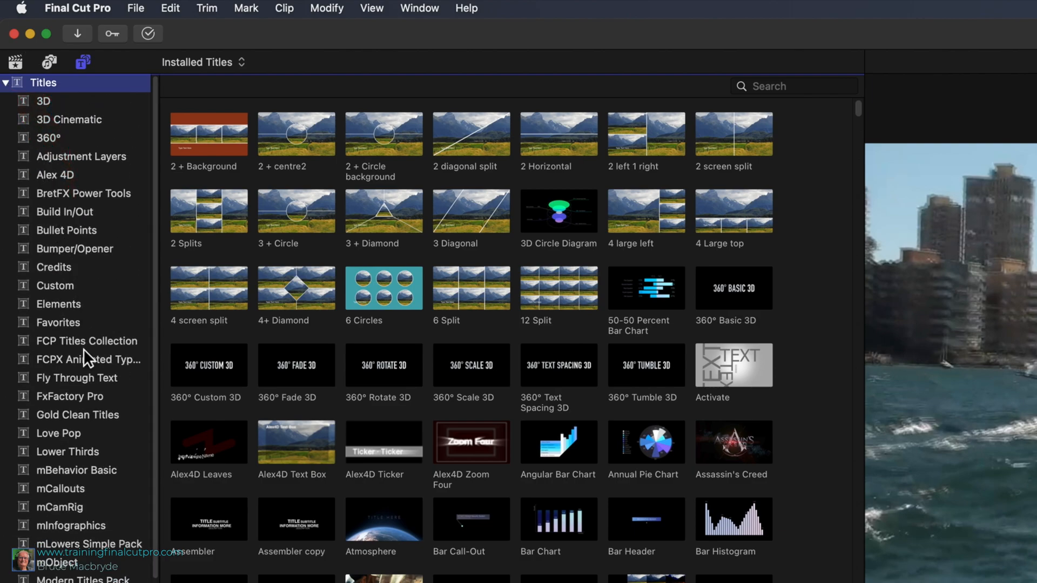
{"action": "mouse_move", "coordinate": [137, 283]}
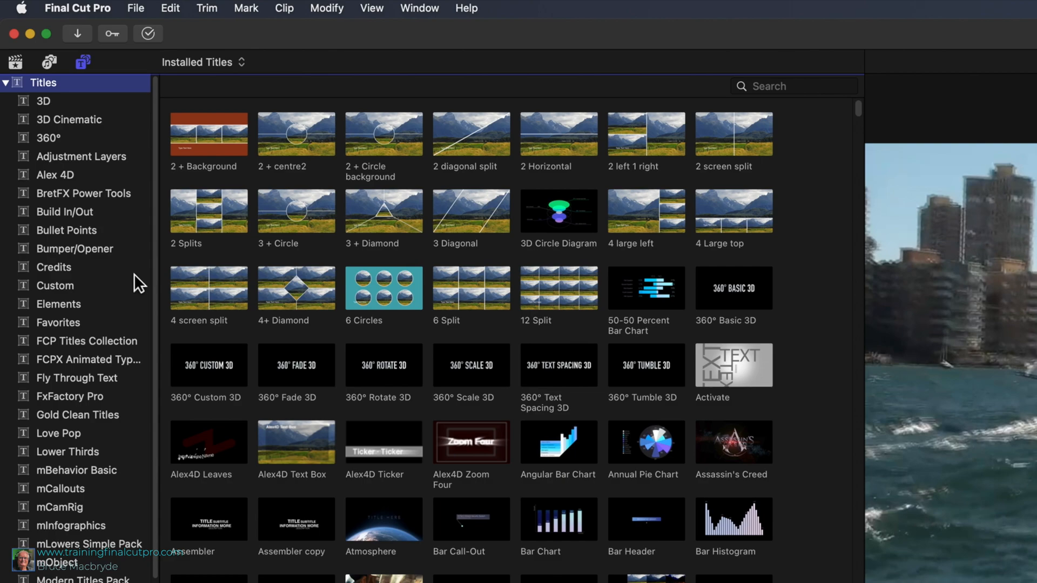
{"action": "mouse_move", "coordinate": [136, 283]}
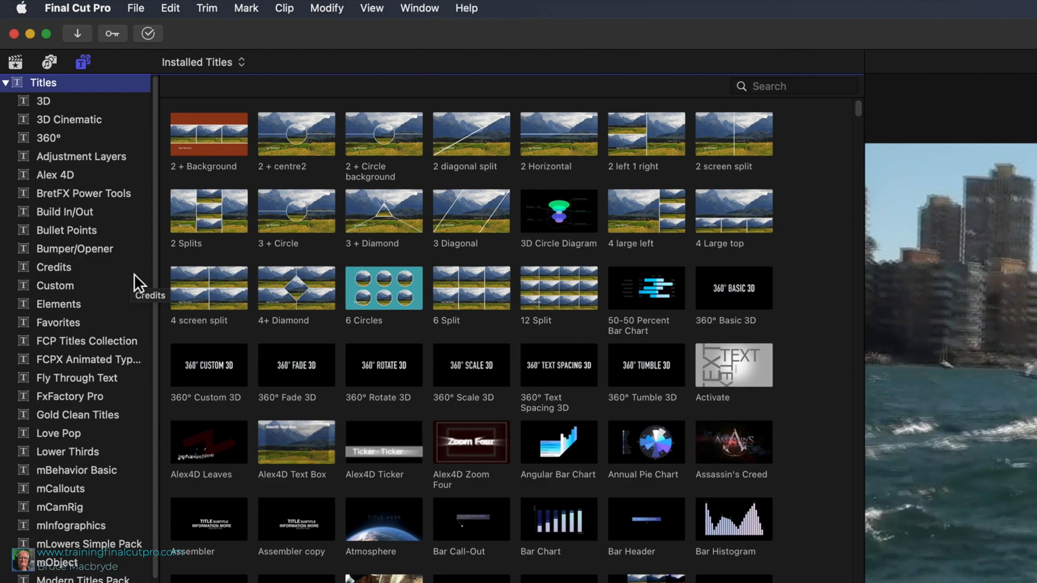
{"action": "mouse_move", "coordinate": [96, 255]}
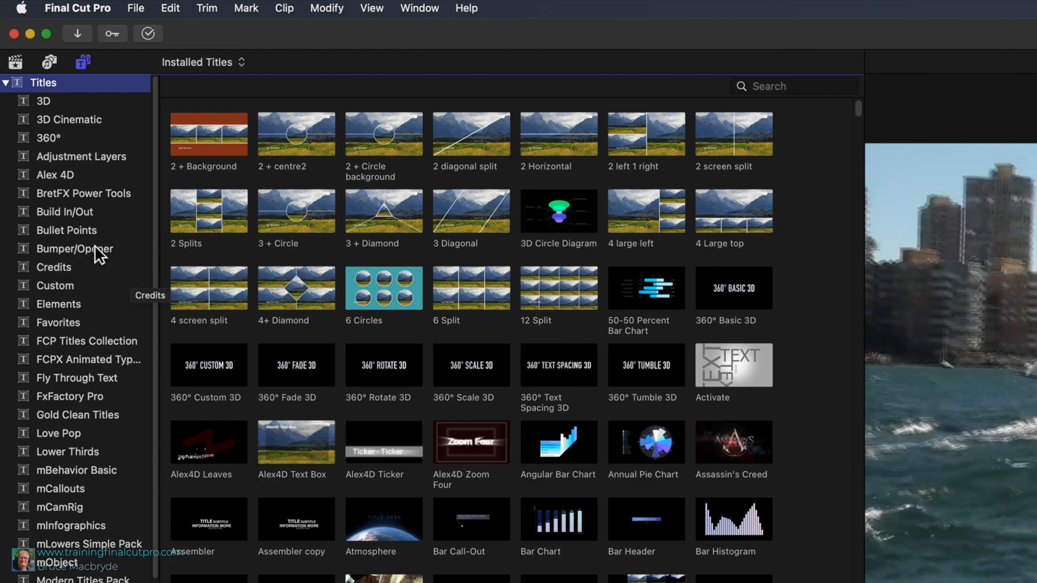
- Add the Energetic title from Build In/Out over the sailing clip
{"action": "left_click", "coordinate": [64, 212]}
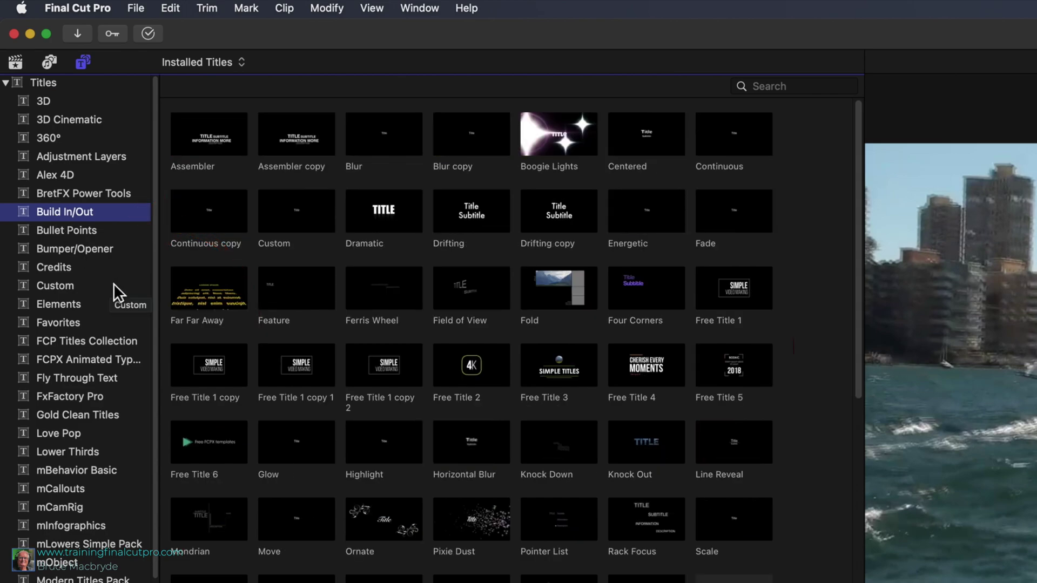
{"action": "mouse_move", "coordinate": [641, 224]}
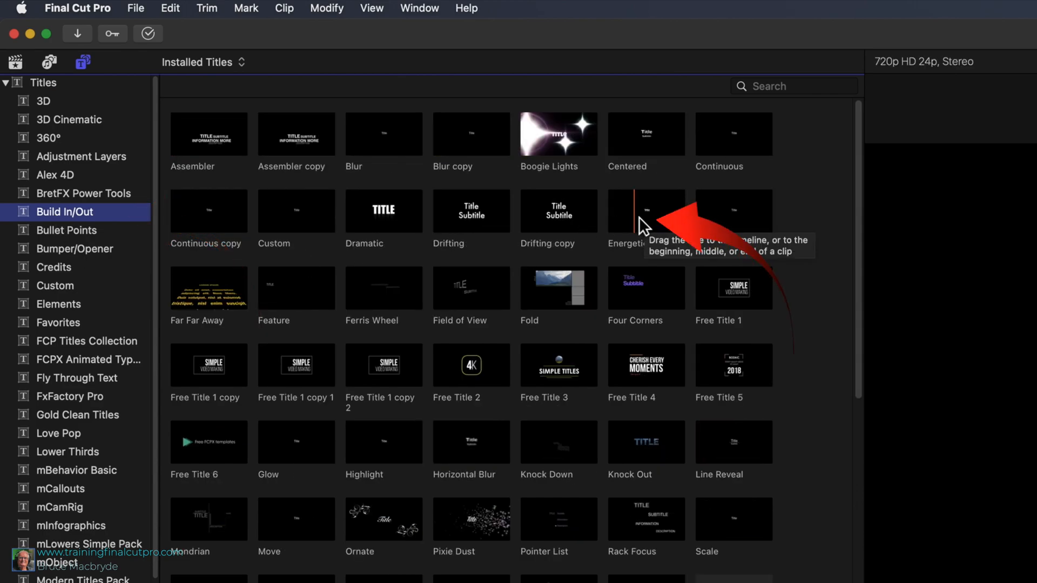
{"action": "left_click", "coordinate": [645, 211]}
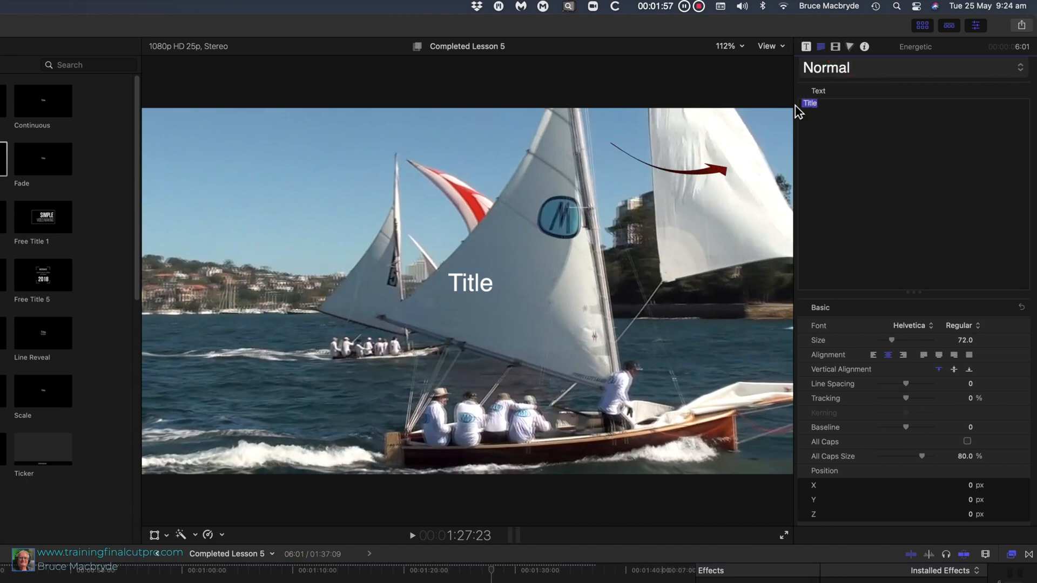
- Make the title read 'The Winner' at size 150 in Helvetica Neue
{"action": "type", "text": "The Winner"}
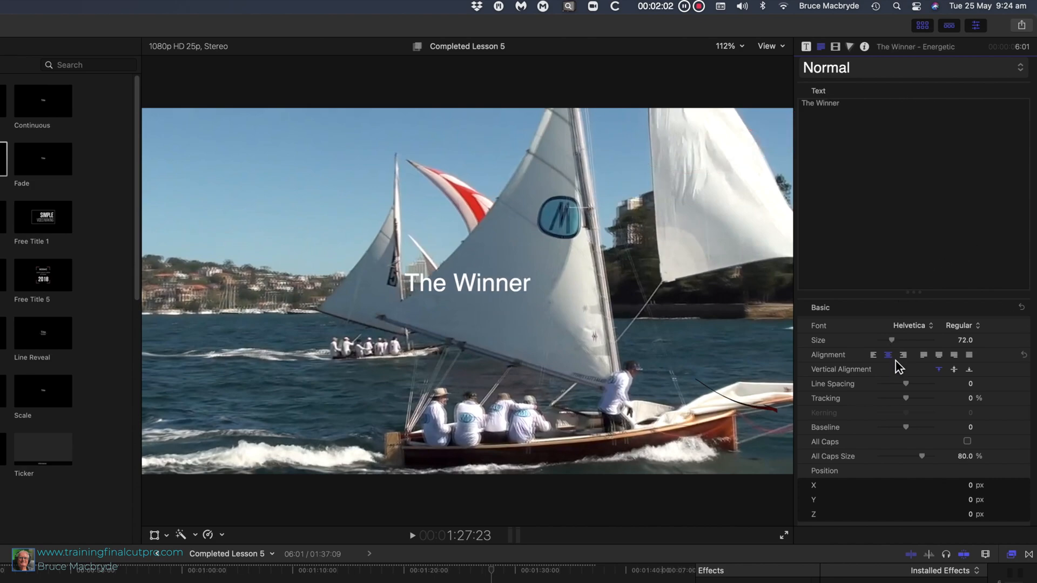
{"action": "left_click_drag", "start_coordinate": [889, 340], "coordinate": [896, 340]}
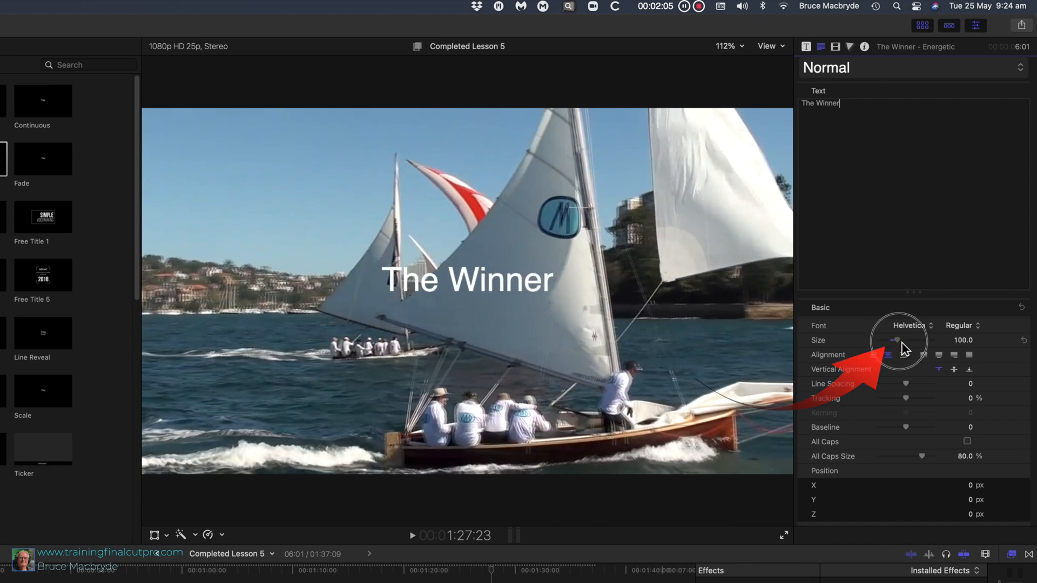
{"action": "left_click_drag", "start_coordinate": [892, 340], "coordinate": [901, 339]}
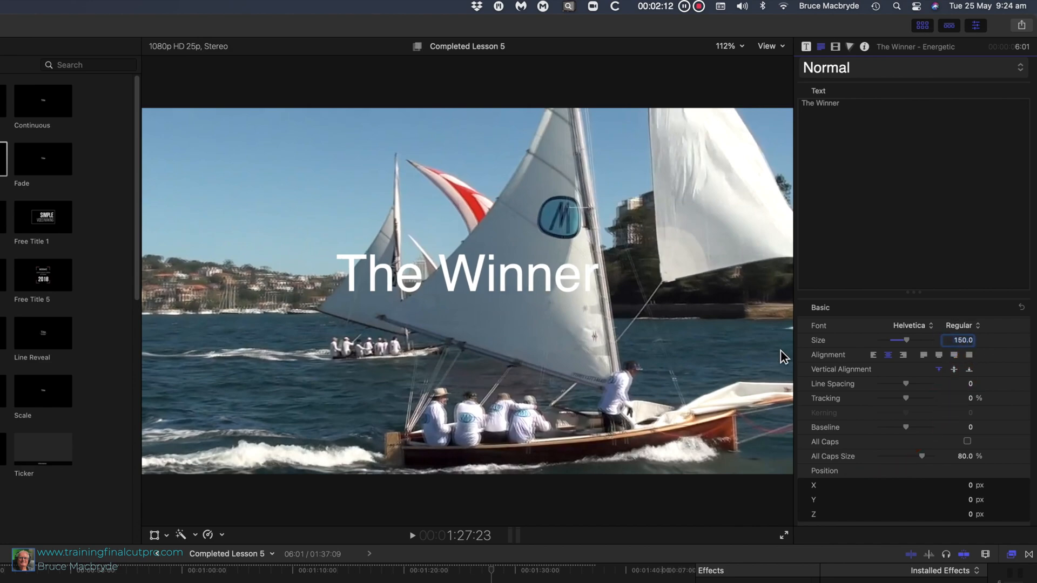
{"action": "left_click", "coordinate": [909, 325]}
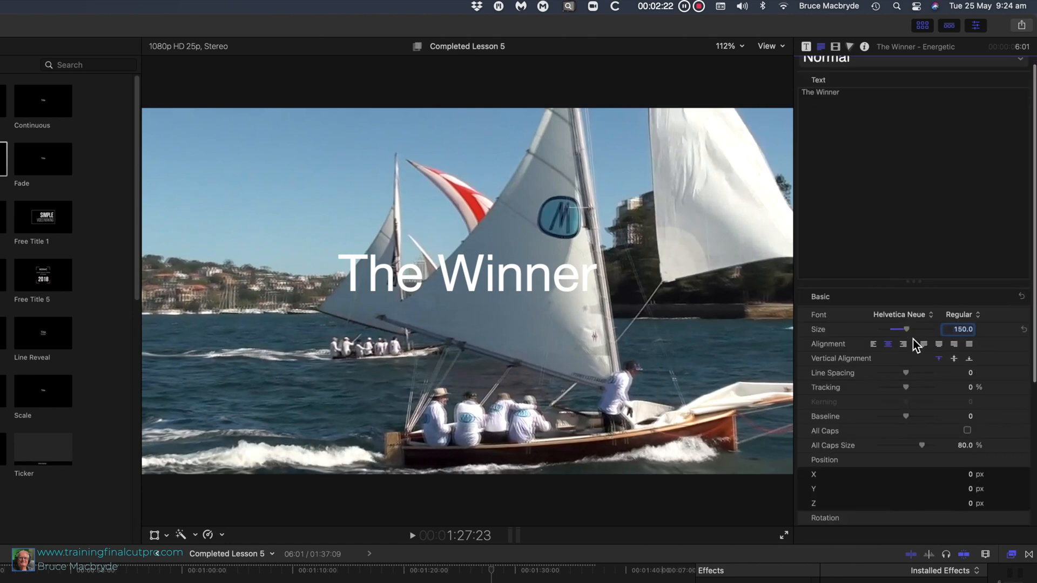
- Set the Face colour of 'The Winner' text to red
{"action": "scroll", "scroll_direction": "down", "scroll_amount": 3}
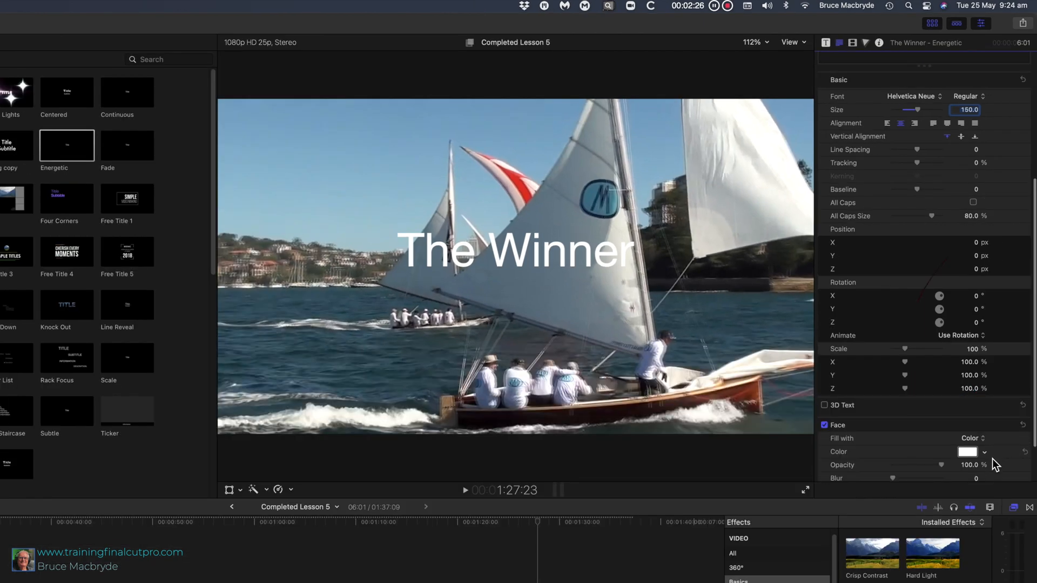
{"action": "left_click", "coordinate": [967, 452]}
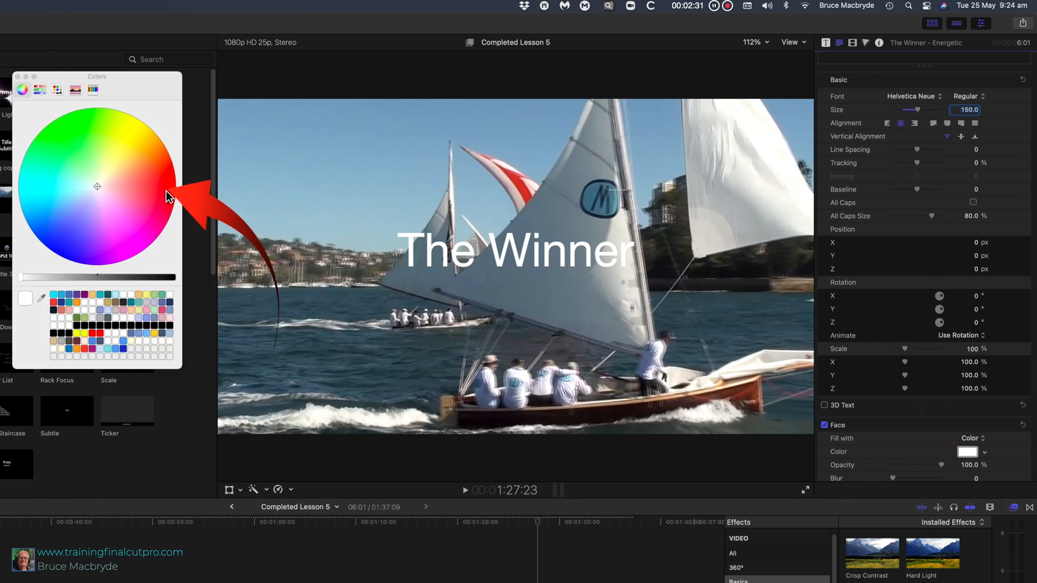
{"action": "left_click", "coordinate": [161, 189]}
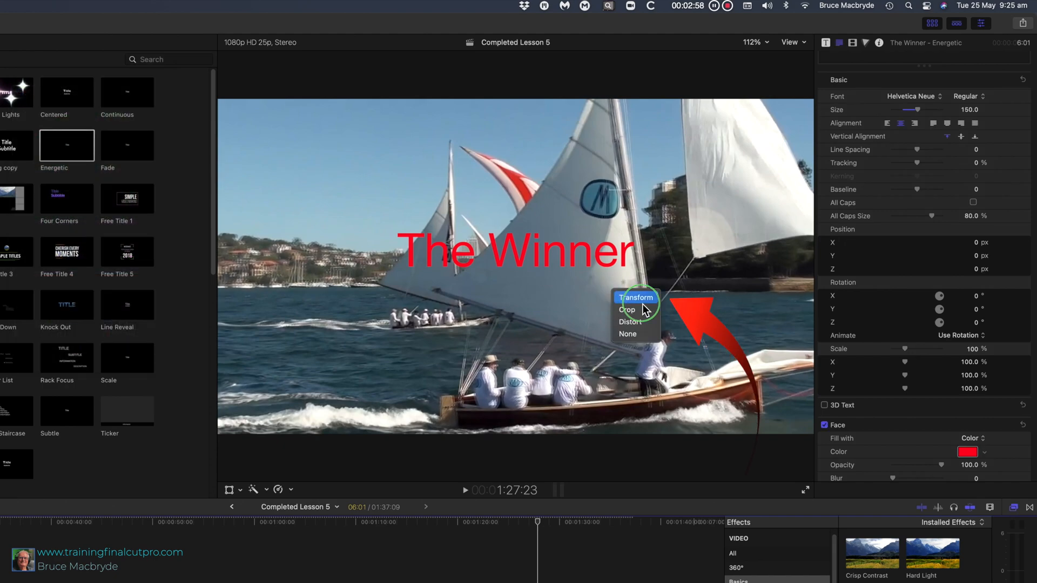
- Choose Transform in the viewer pop-up to show on-screen controls for 'The Winner'
{"action": "left_click", "coordinate": [635, 297]}
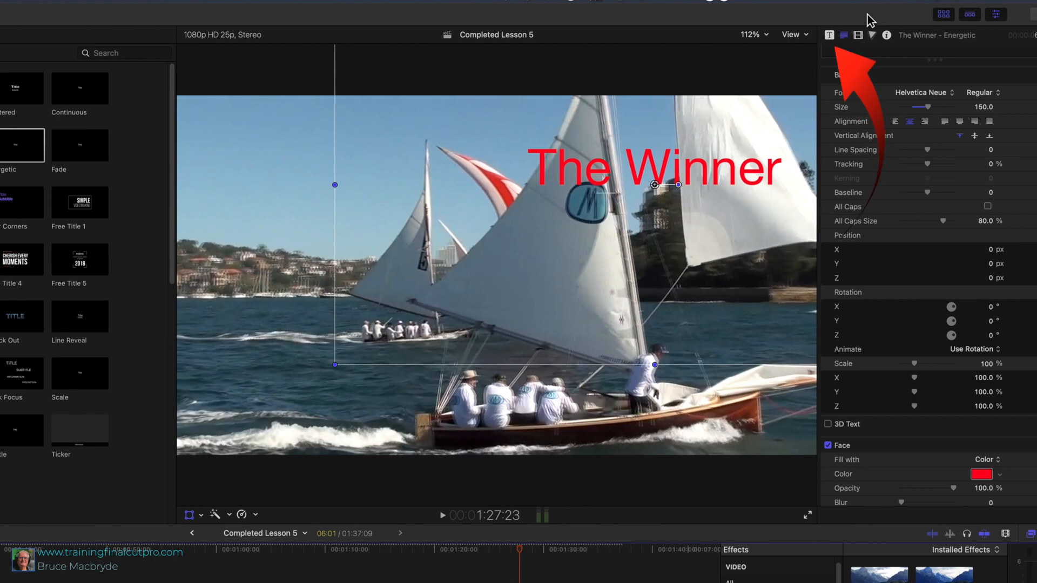
- Set the Energetic title's build-in animation to Gather in its published parameters
{"action": "left_click", "coordinate": [845, 34]}
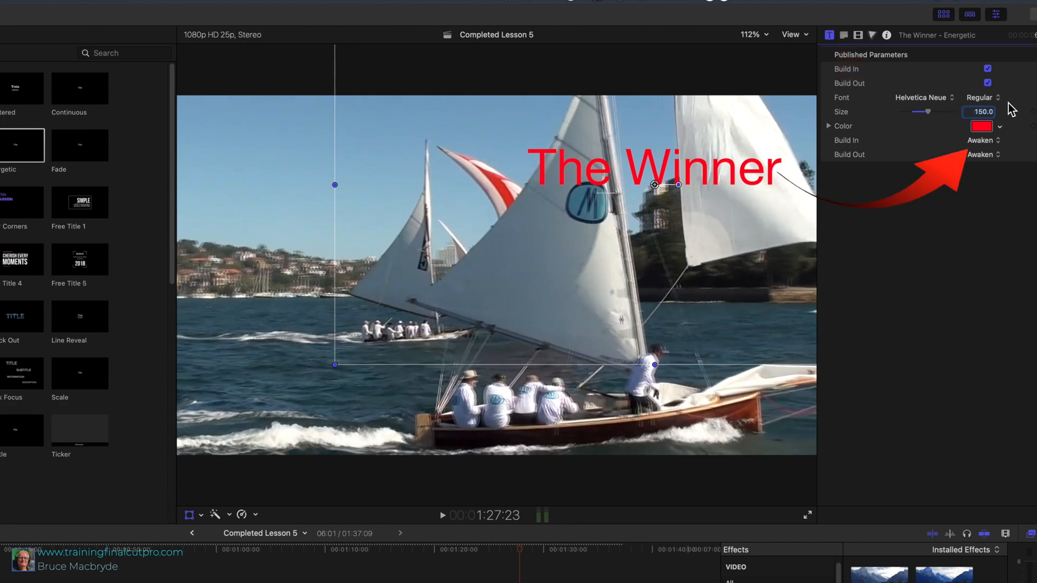
{"action": "left_click", "coordinate": [980, 140]}
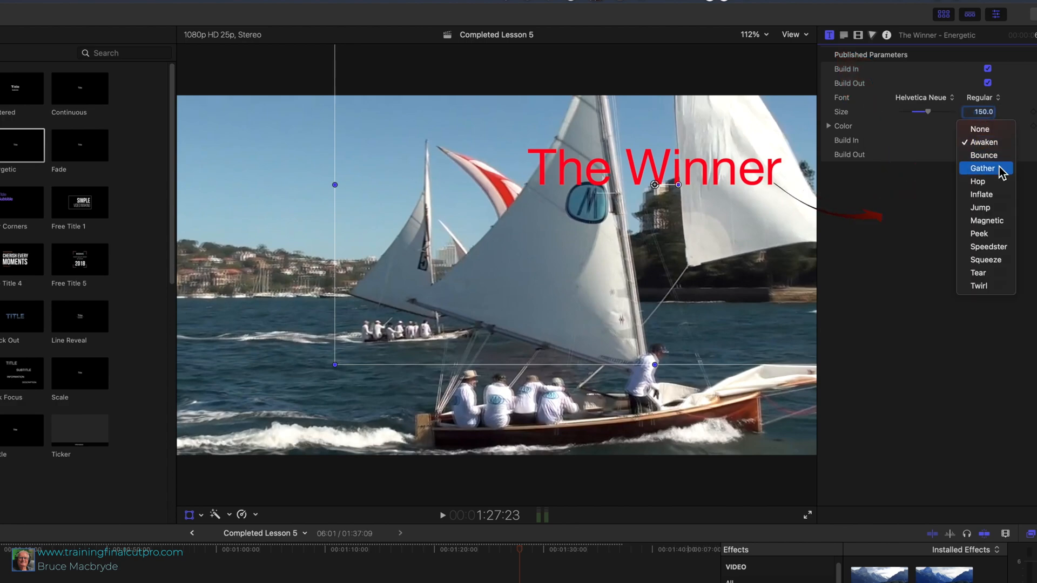
{"action": "left_click", "coordinate": [984, 155]}
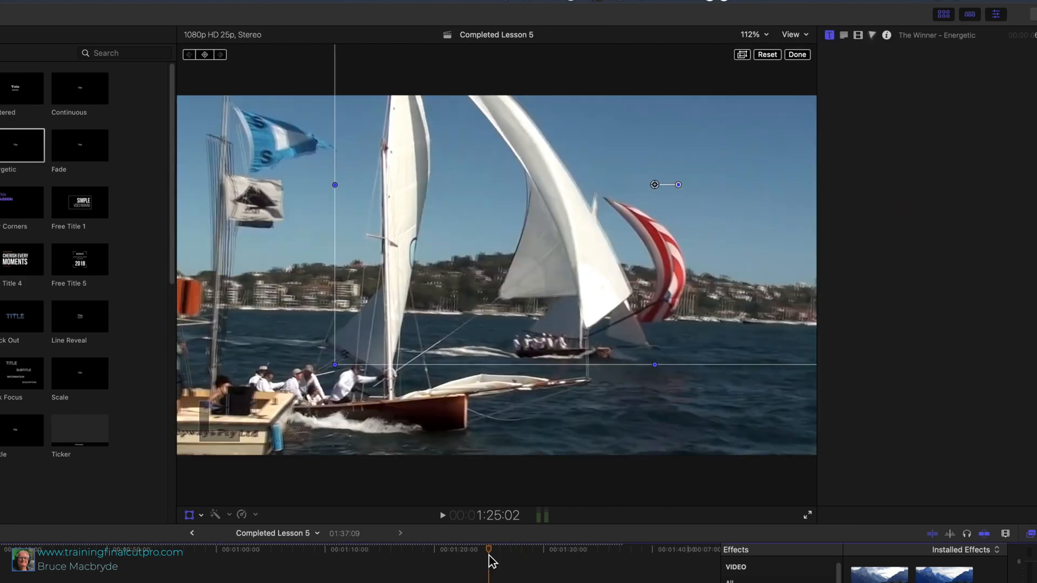
{"action": "left_click", "coordinate": [830, 35]}
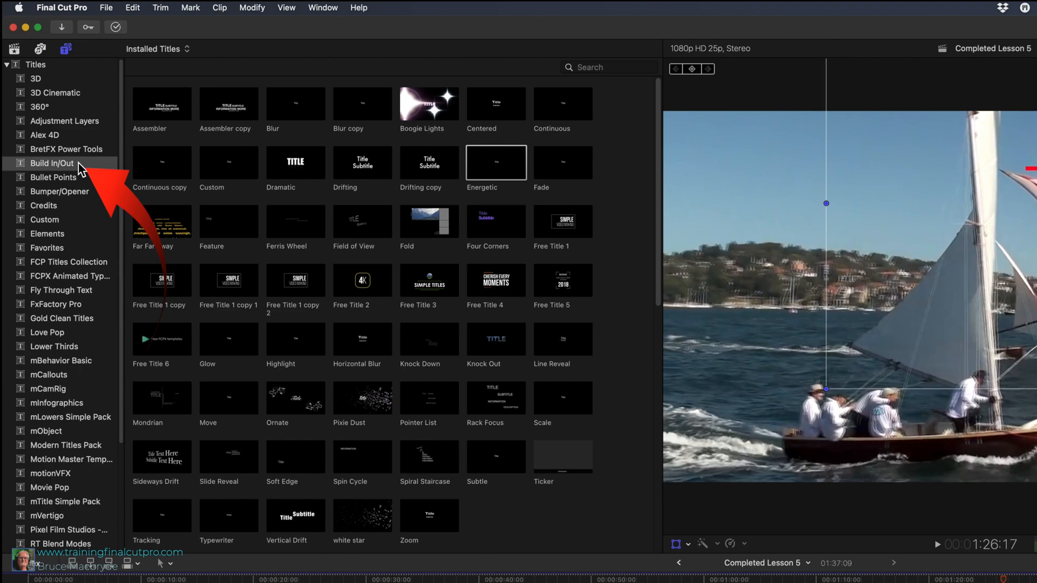
- Preview the Mondrian title and add it to the Completed Lesson 5 timeline
{"action": "left_click", "coordinate": [162, 398]}
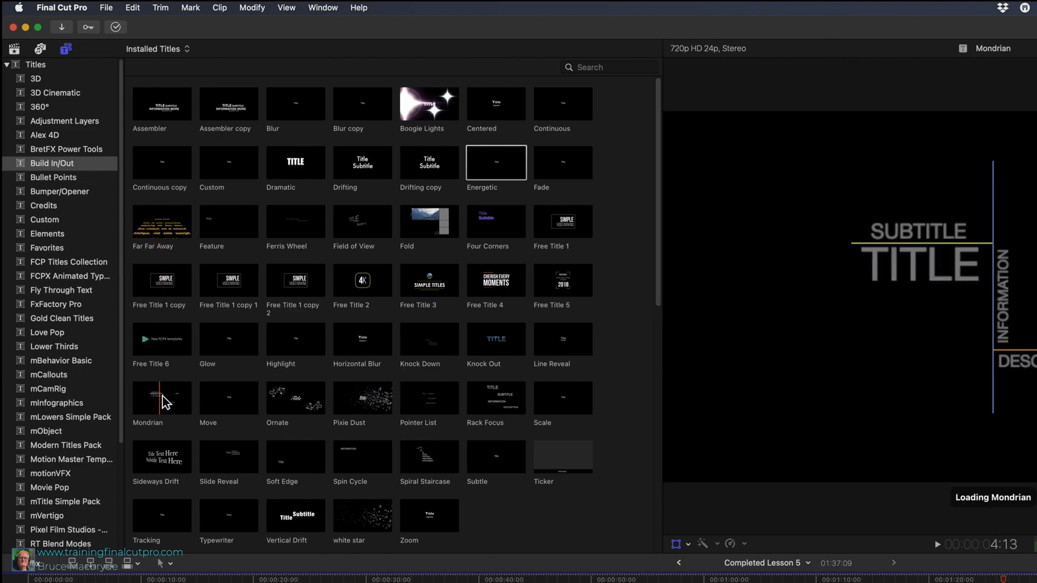
{"action": "mouse_move", "coordinate": [162, 400]}
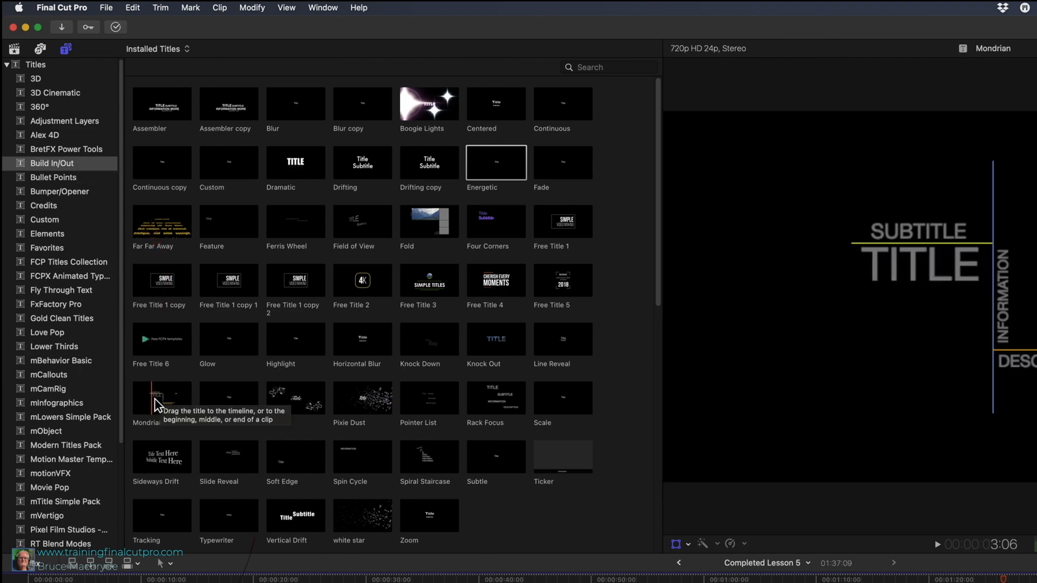
{"action": "left_click", "coordinate": [162, 398]}
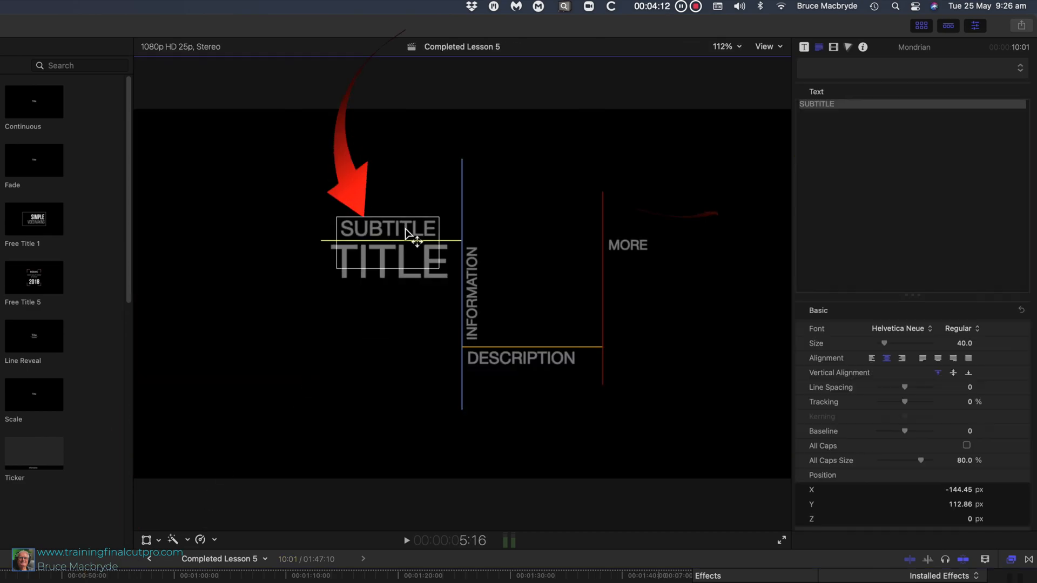
- Retype the Mondrian text layers as '18 Footers', 'Race' and 'Sydney Harbour'
{"action": "type", "text": "18 Footers"}
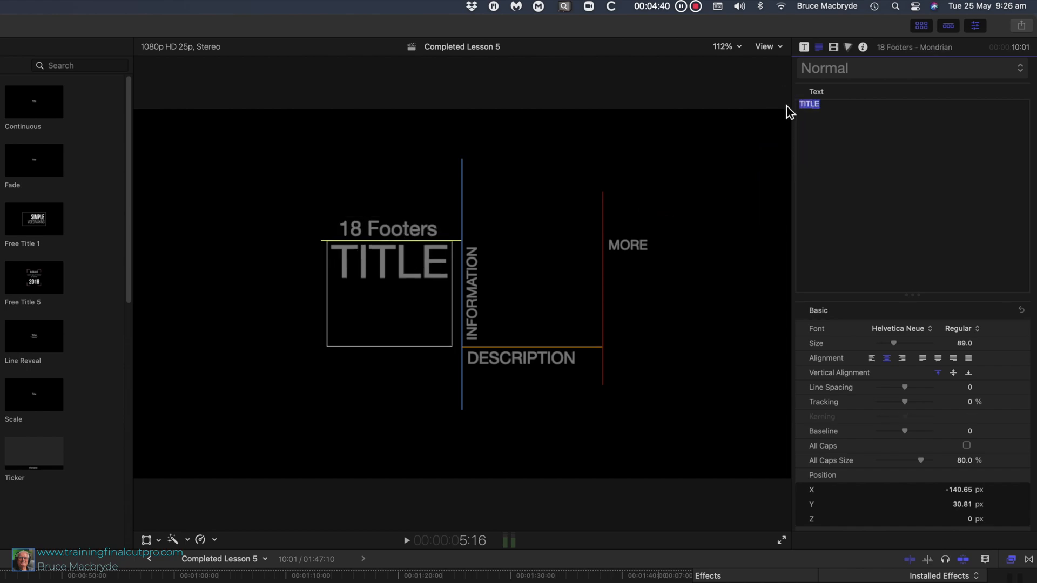
{"action": "type", "text": "Race"}
{"action": "left_click", "coordinate": [471, 292]}
{"action": "type", "text": "D"}
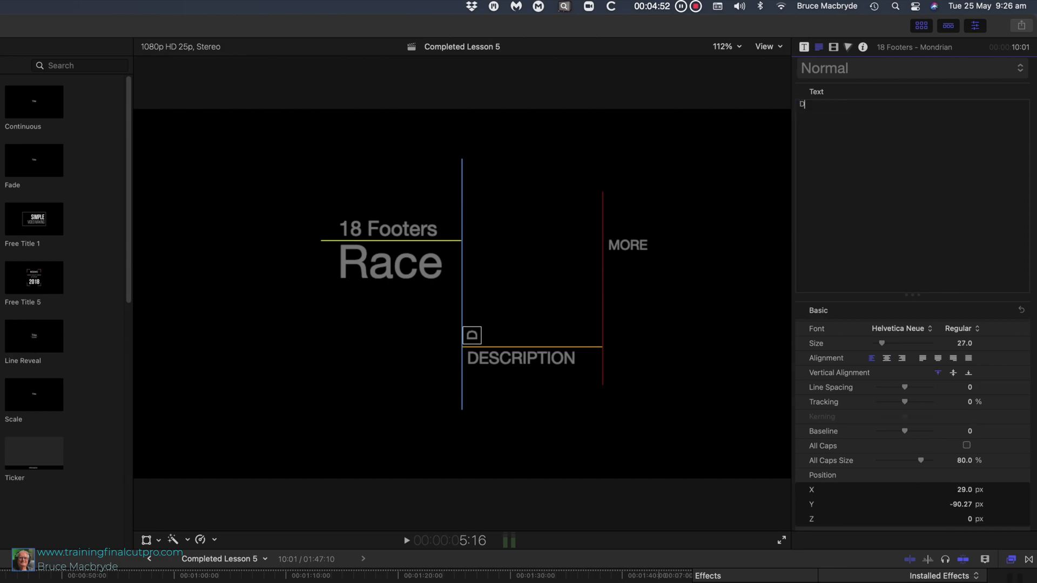
{"action": "type", "text": "Sydney Harbour"}
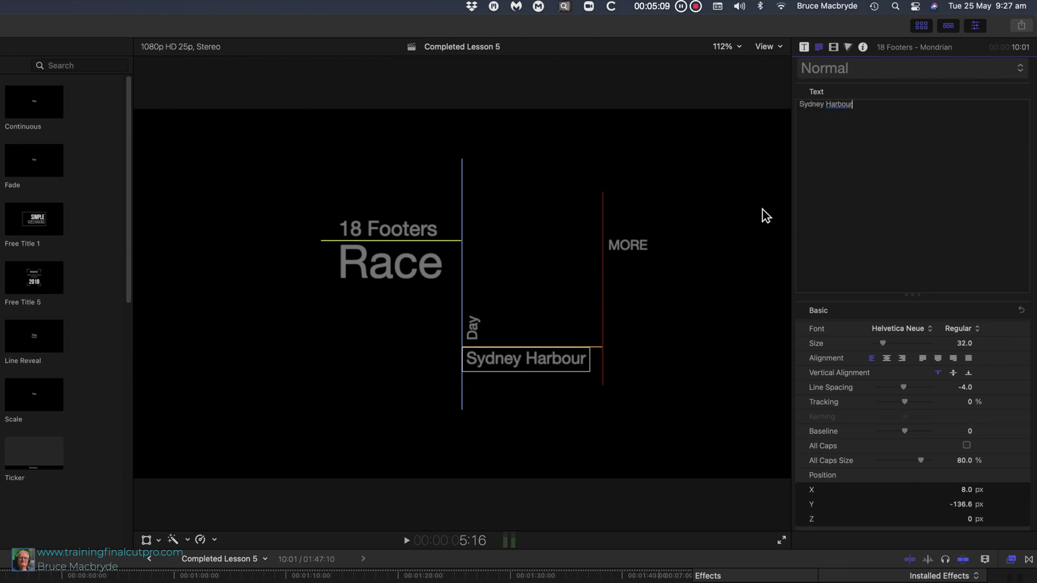
- Delete the MORE text and move 'Day' up beside 'Race'
{"action": "left_click", "coordinate": [628, 244]}
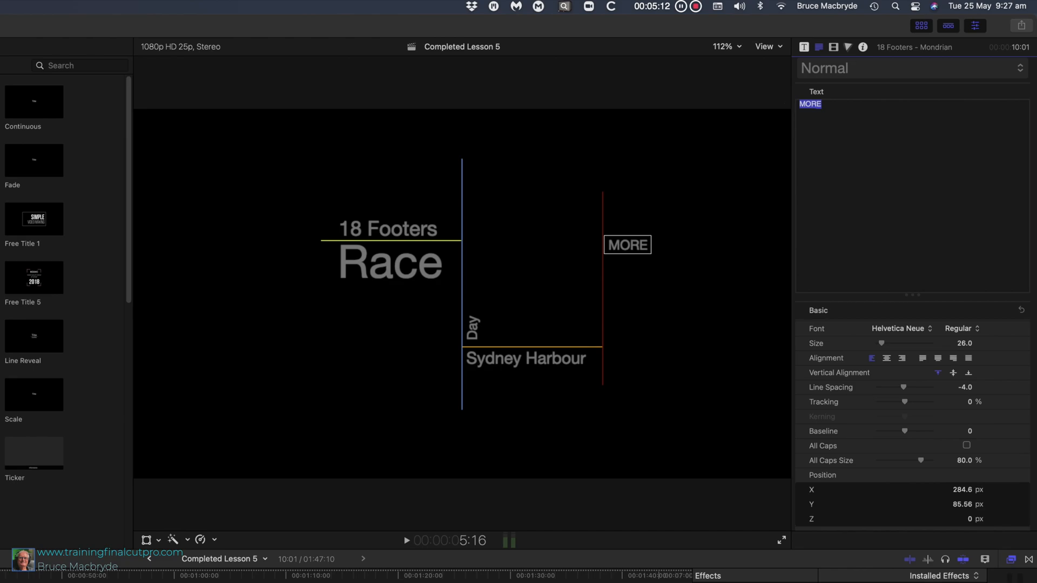
{"action": "key", "text": "delete"}
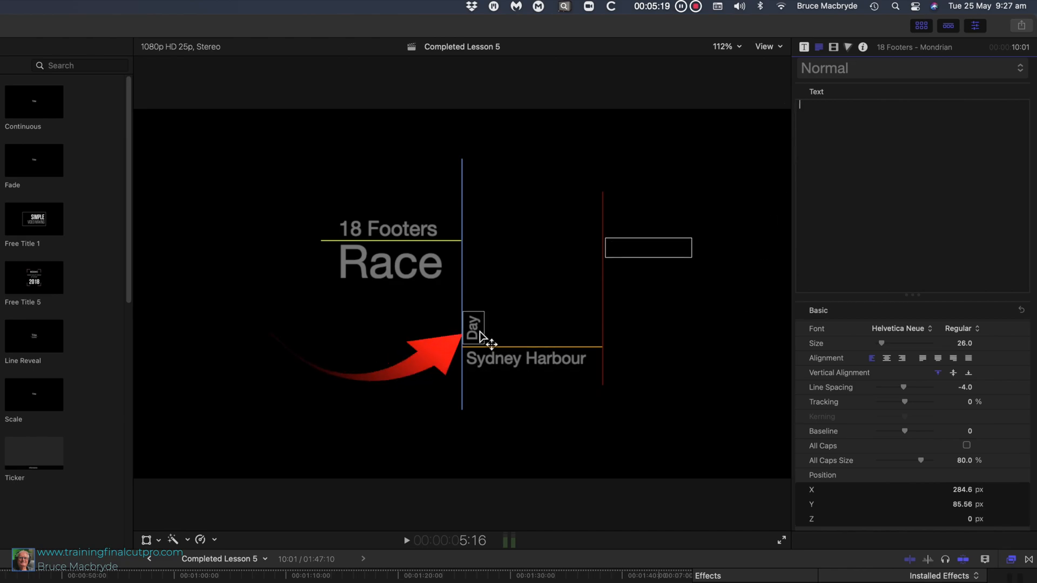
{"action": "left_click_drag", "start_coordinate": [475, 330], "coordinate": [474, 265]}
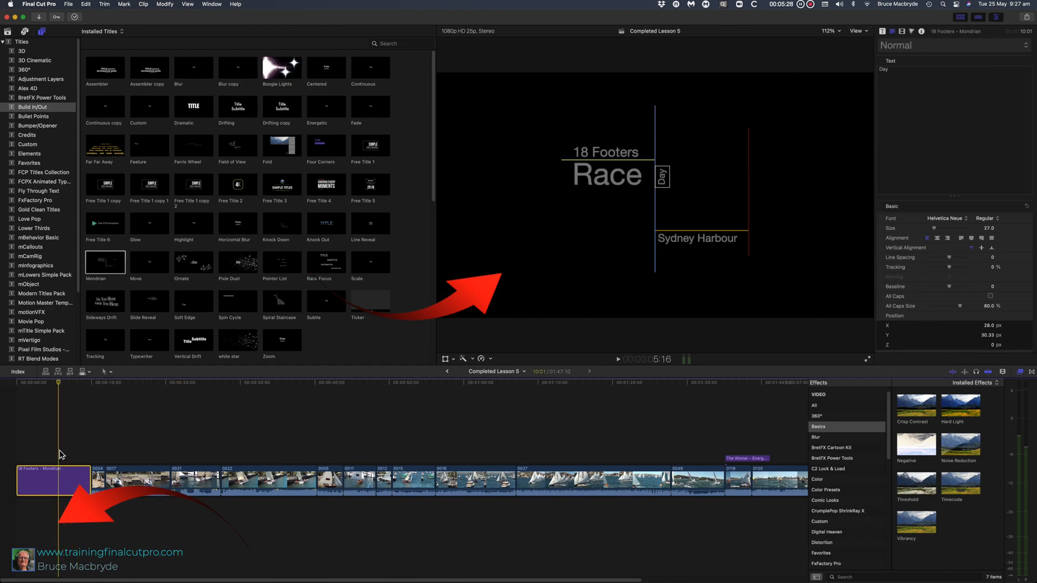
- Collapse the Titles categories so every installed title shows in the browser
{"action": "left_click", "coordinate": [51, 482]}
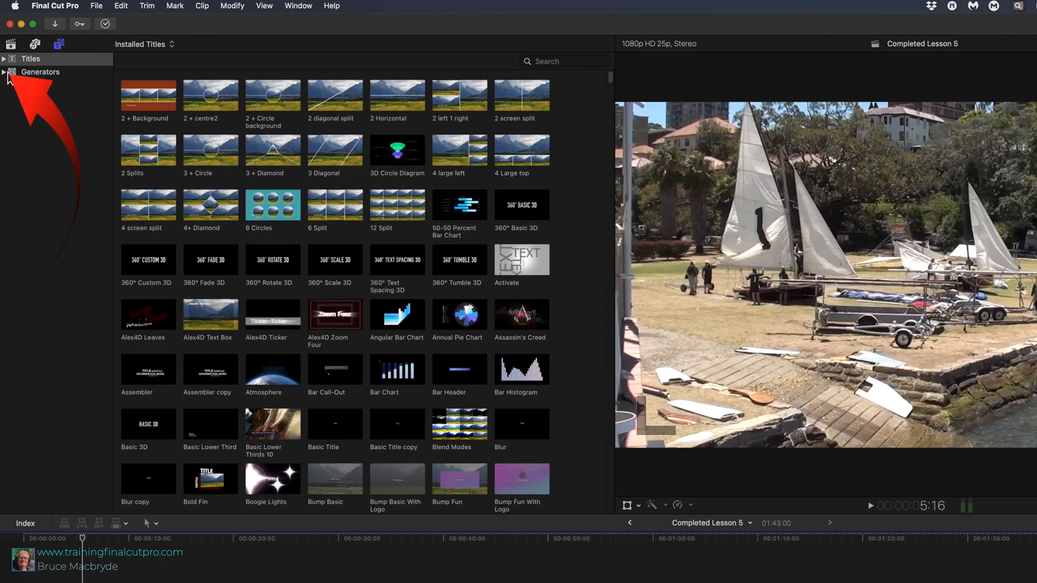
- Place the Paper generator from Generators > Textures beneath the Mondrian title
{"action": "left_click", "coordinate": [5, 72]}
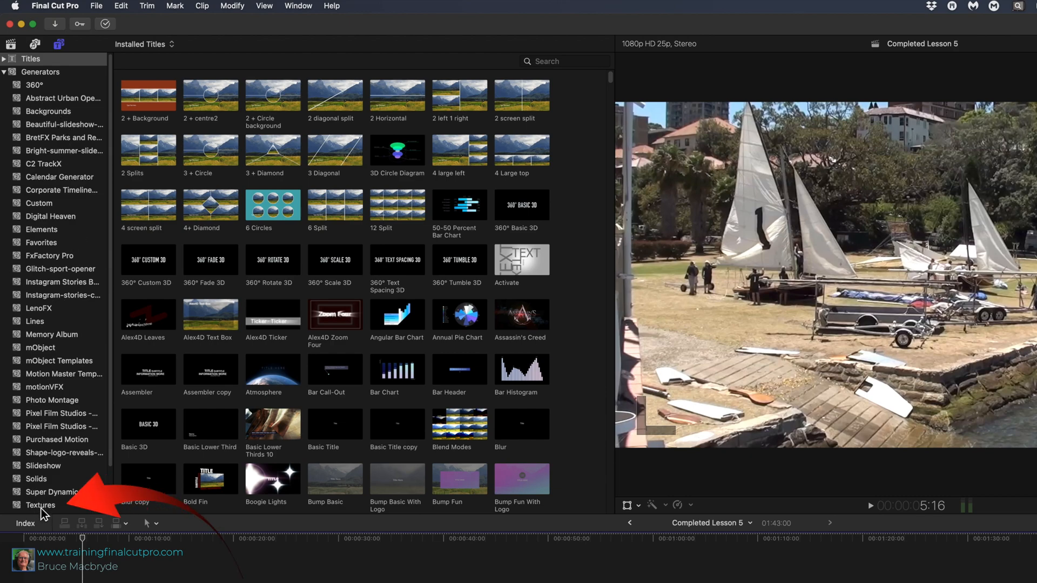
{"action": "left_click", "coordinate": [40, 504]}
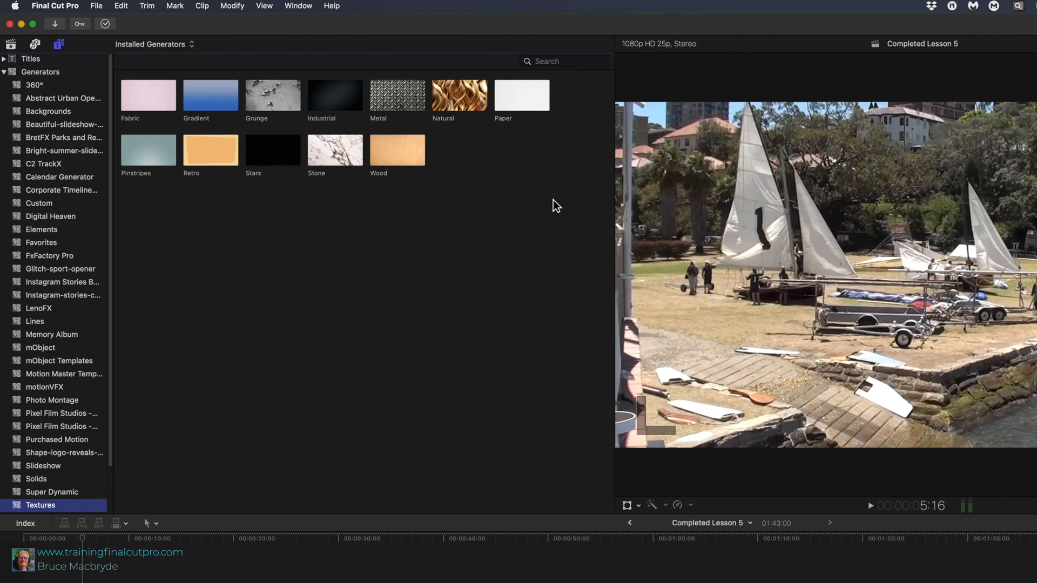
{"action": "left_click", "coordinate": [521, 95]}
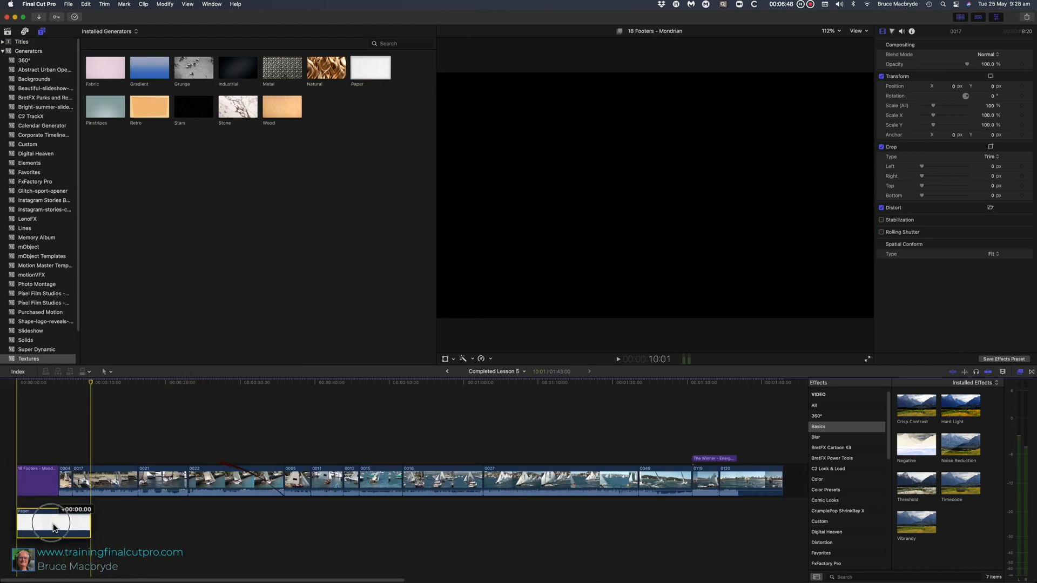
{"action": "left_click_drag", "start_coordinate": [53, 522], "coordinate": [65, 519]}
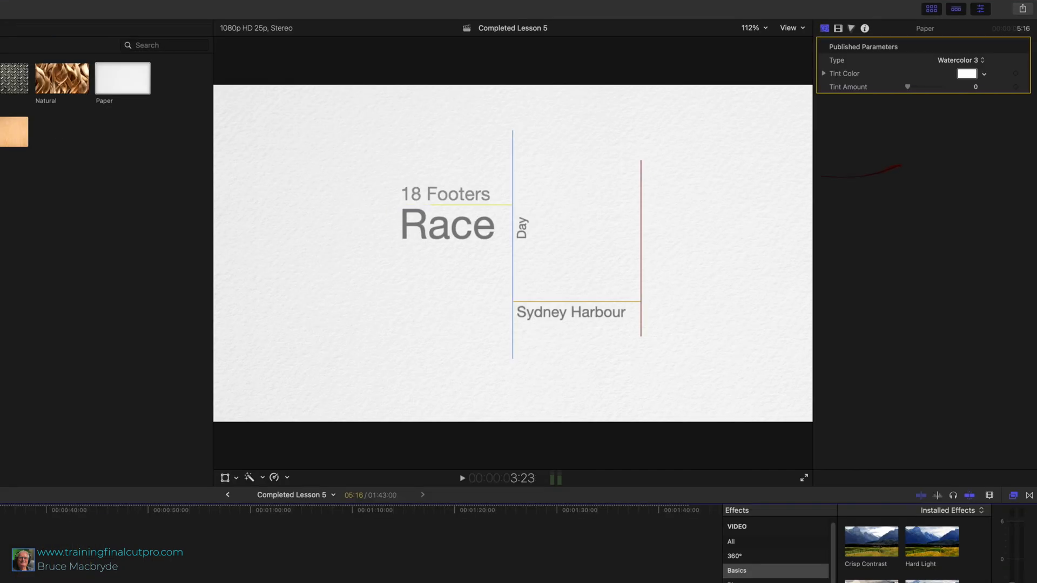
- Set the paper generator to Watercolor 2 with a purple tint at 0.44 amount
{"action": "left_click", "coordinate": [974, 60]}
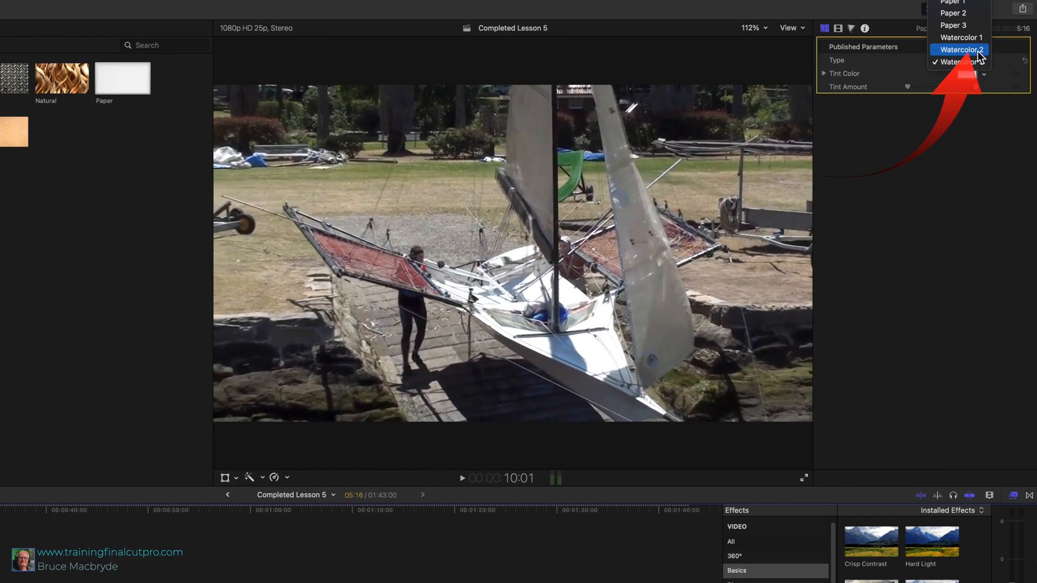
{"action": "left_click", "coordinate": [963, 49]}
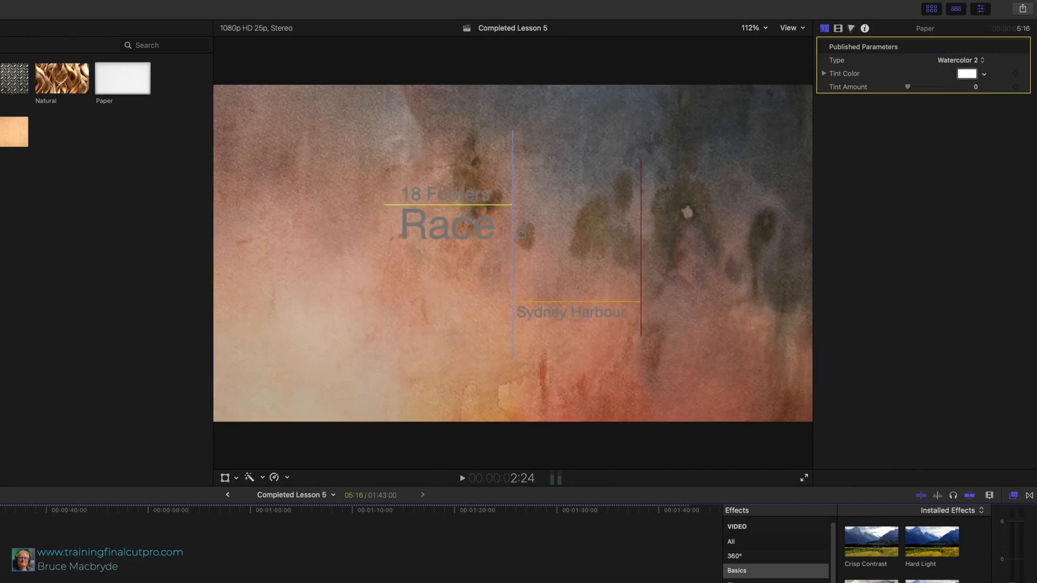
{"action": "left_click", "coordinate": [968, 73]}
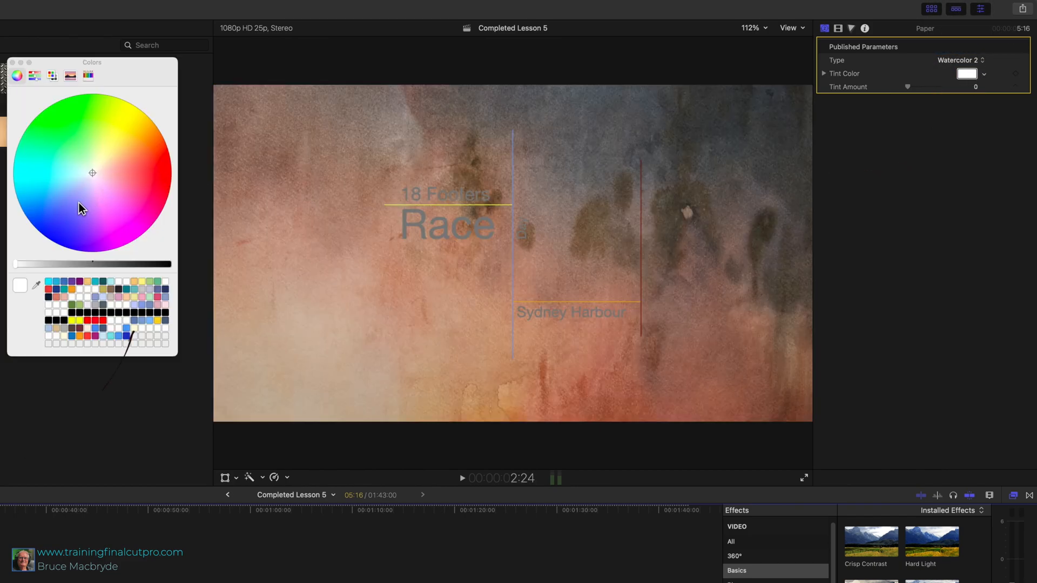
{"action": "left_click", "coordinate": [75, 200]}
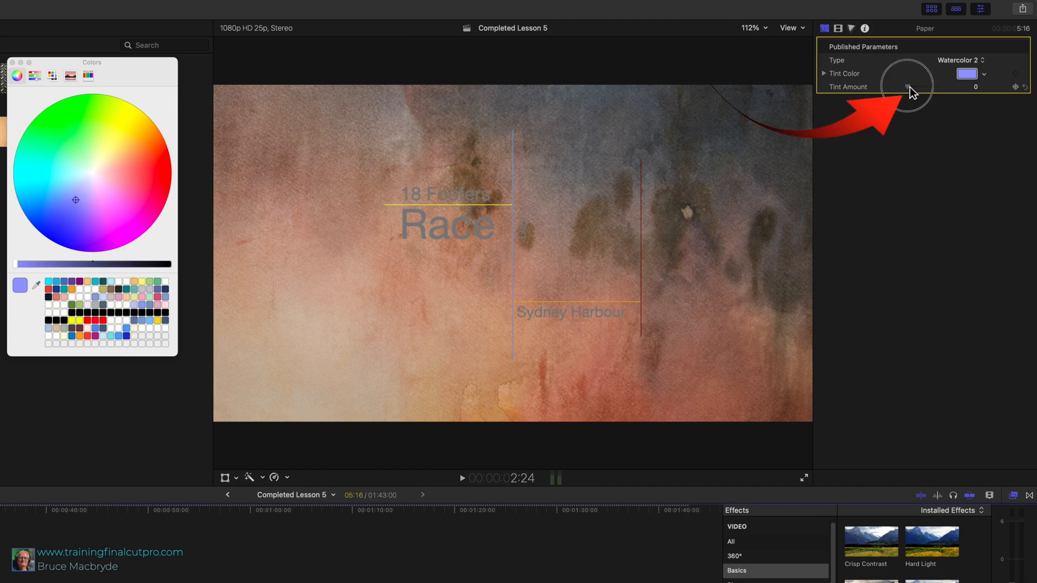
{"action": "left_click_drag", "start_coordinate": [898, 86], "coordinate": [917, 86]}
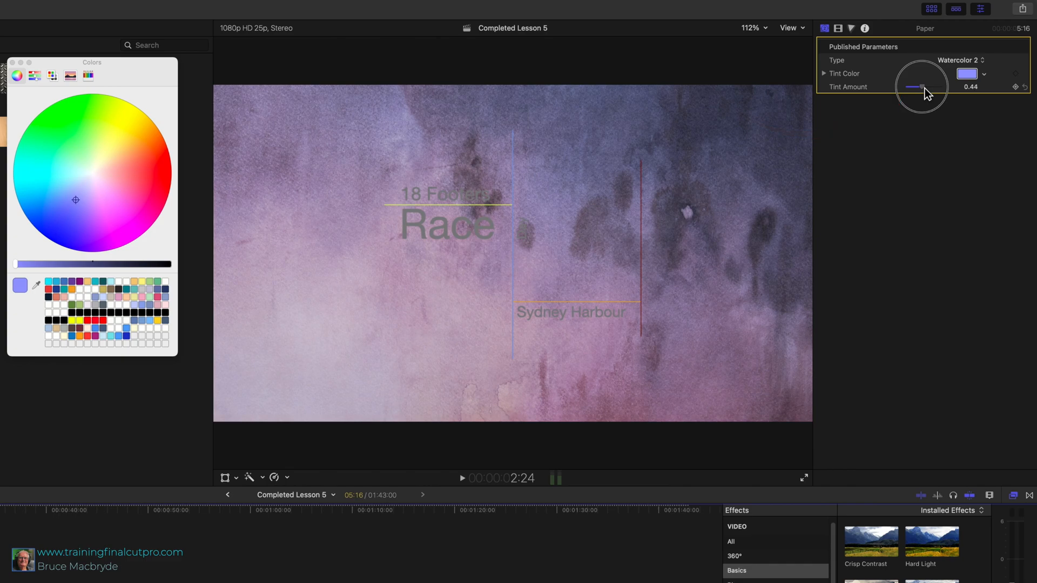
{"action": "left_click_drag", "start_coordinate": [916, 86], "coordinate": [939, 86]}
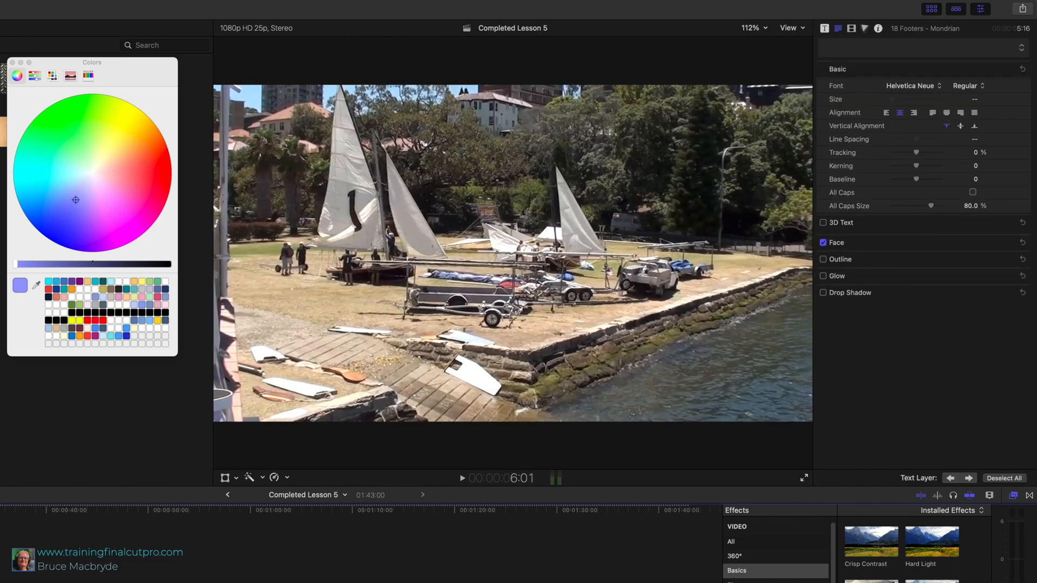
{"action": "left_click", "coordinate": [826, 28]}
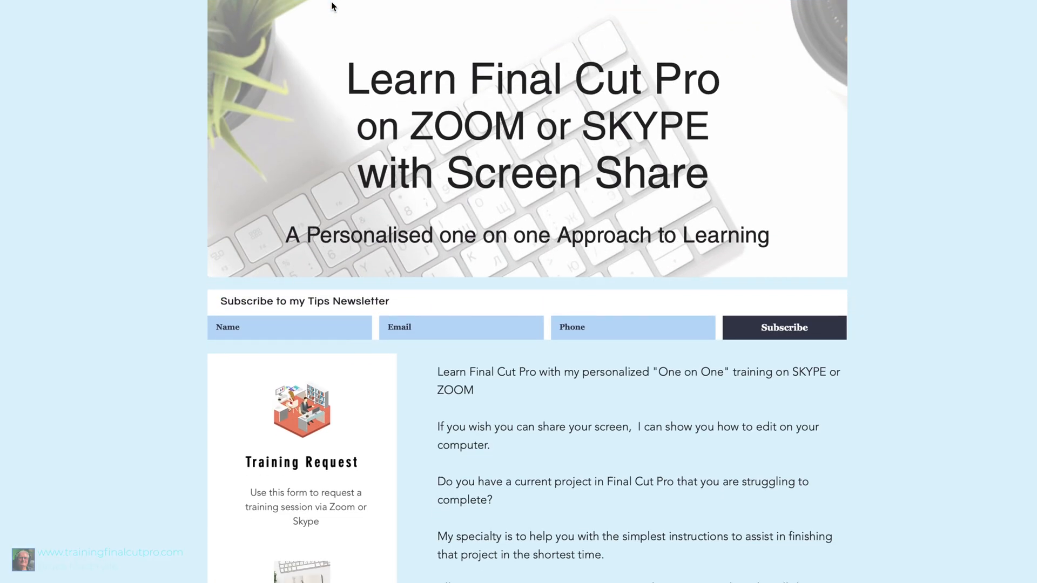
- Scroll the home page past the newsletter form to the Learn from home section
{"action": "scroll", "scroll_direction": "down", "scroll_amount": 3}
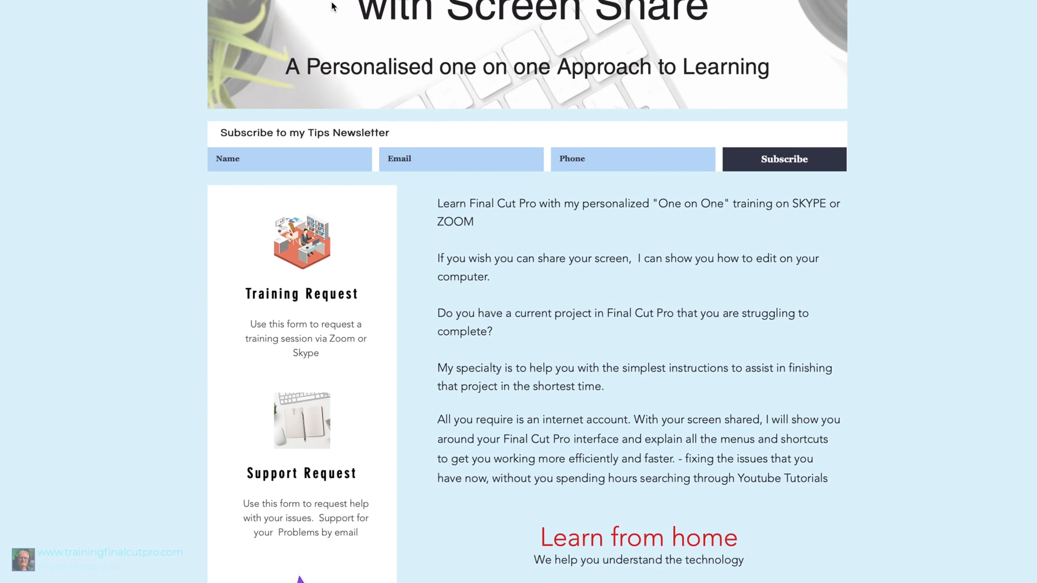
{"action": "scroll", "scroll_direction": "down", "scroll_amount": 3}
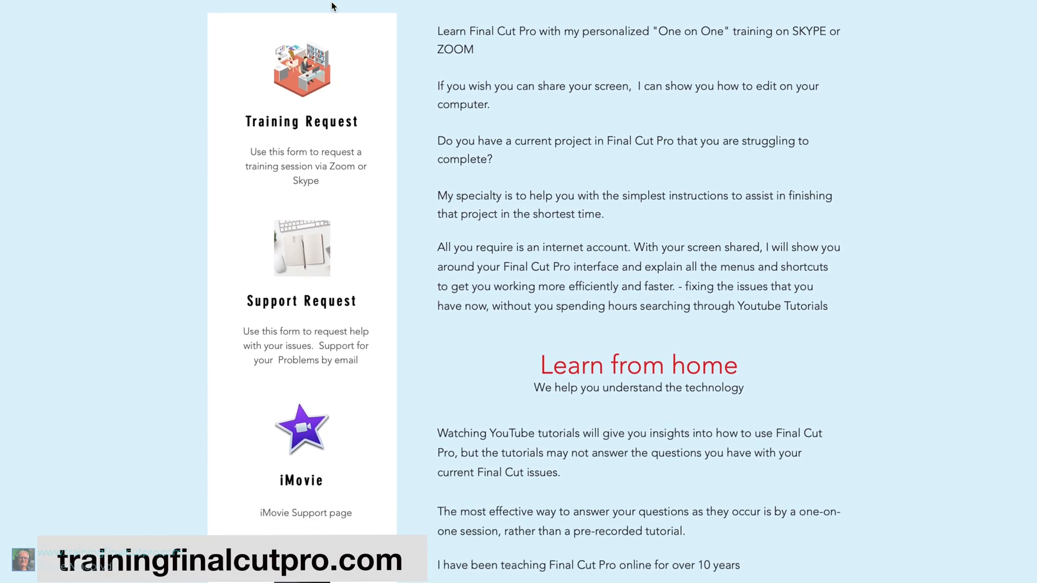
{"action": "scroll", "scroll_direction": "down", "scroll_amount": 3}
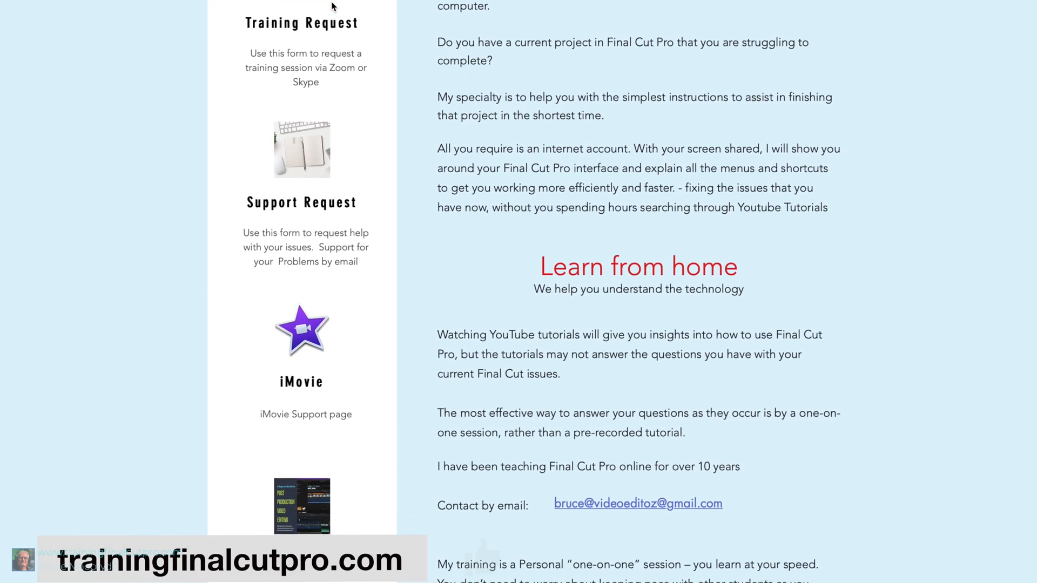
{"action": "scroll", "scroll_direction": "down", "scroll_amount": 3}
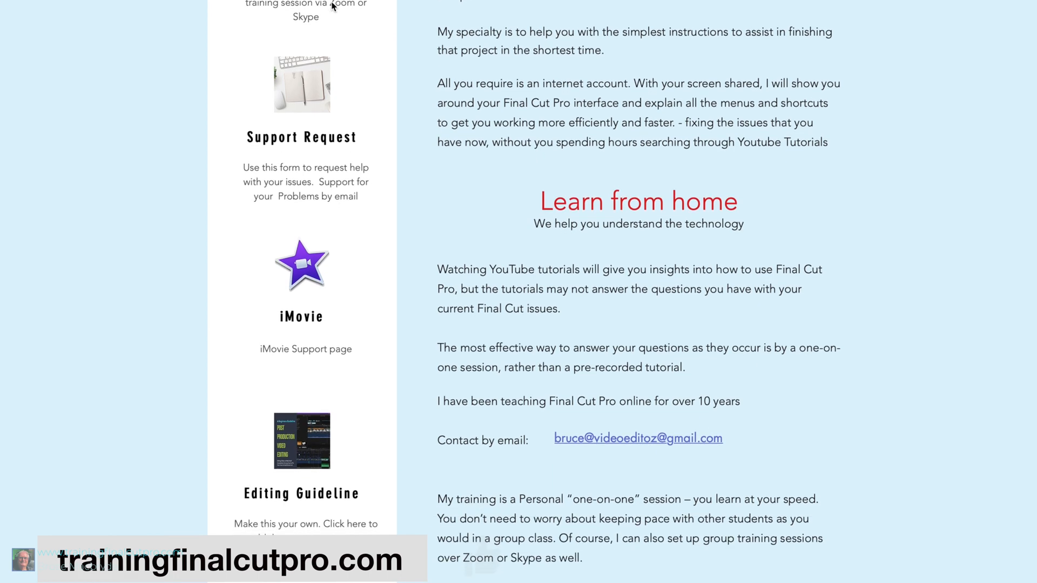